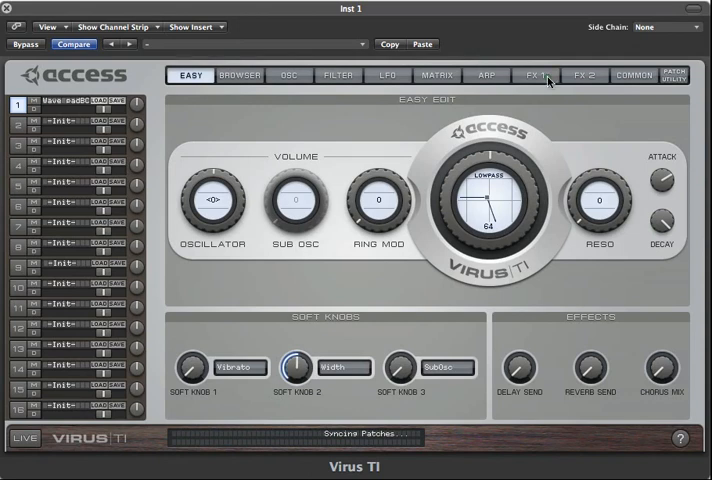
# - On the FX1 page, set the distortion type to Wide
pyautogui.click(554, 74)
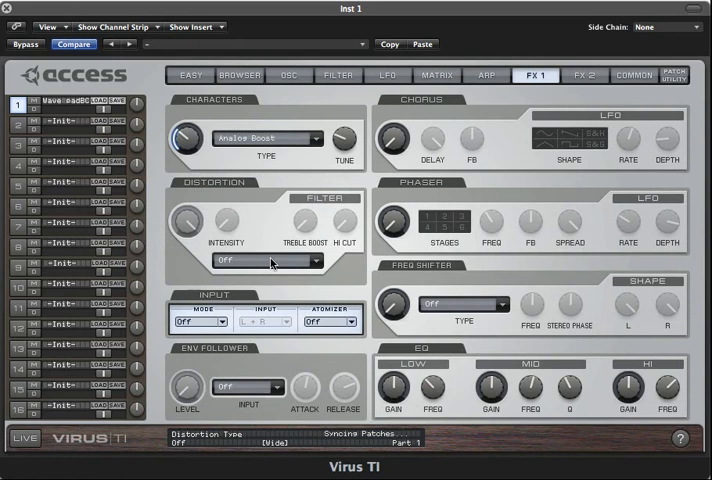
pyautogui.click(264, 260)
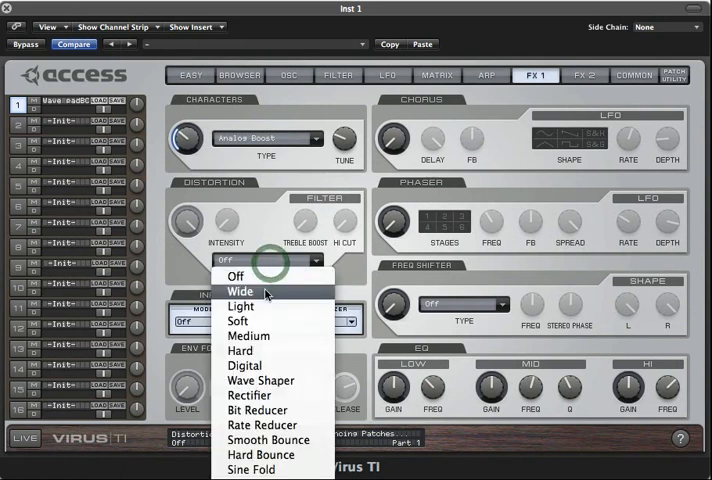
pyautogui.click(240, 292)
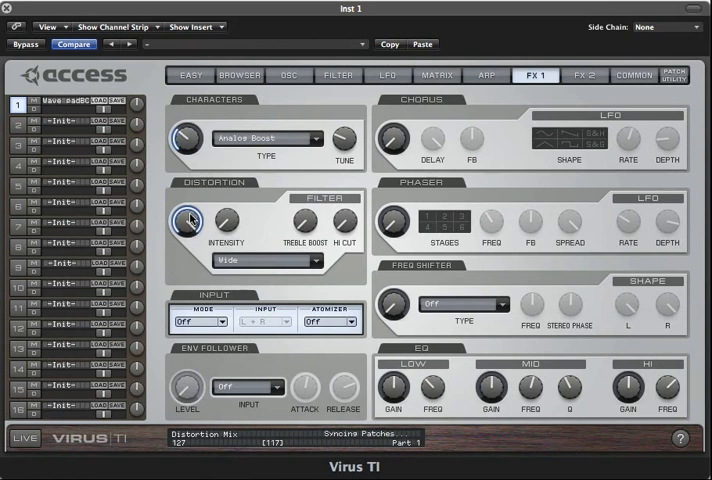
# - Raise the Wide distortion's intensity and adjust its treble boost
pyautogui.moveTo(188, 218); pyautogui.dragTo(184, 240)
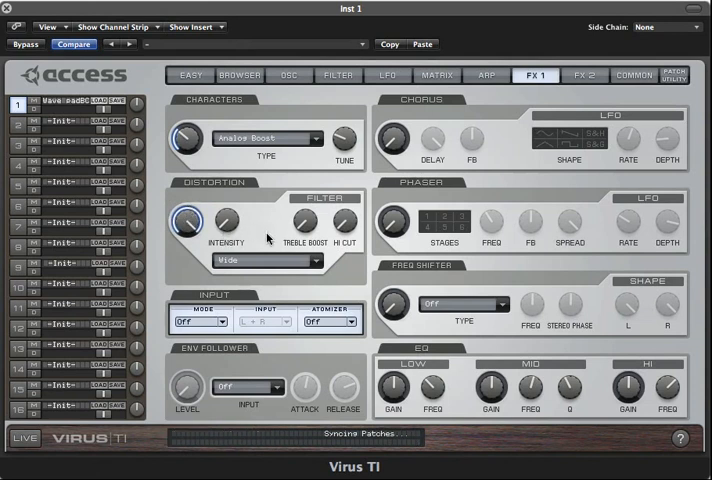
pyautogui.moveTo(250, 236)
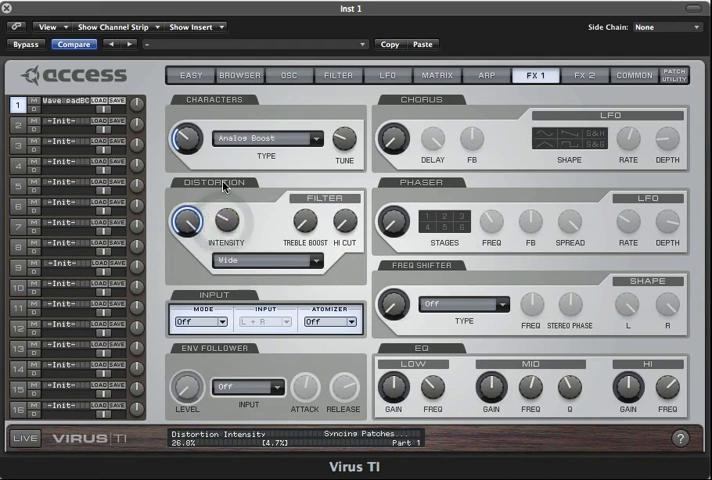
pyautogui.moveTo(226, 222); pyautogui.dragTo(226, 216)
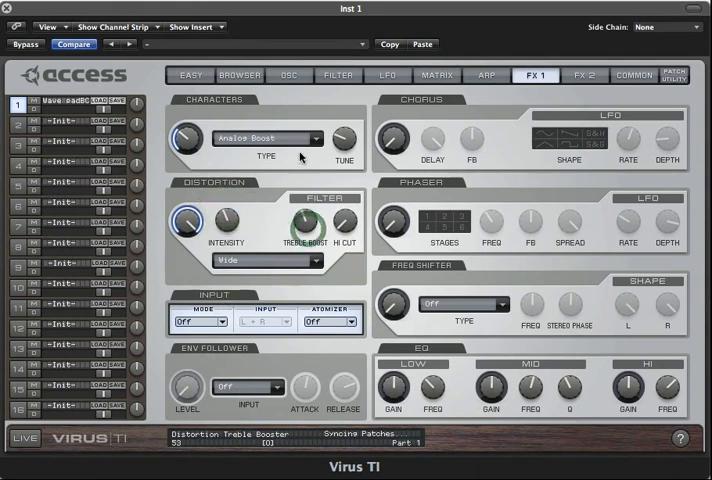
# - Adjust the distortion high cut and bring the mix to around 61
pyautogui.moveTo(308, 222); pyautogui.dragTo(308, 190)
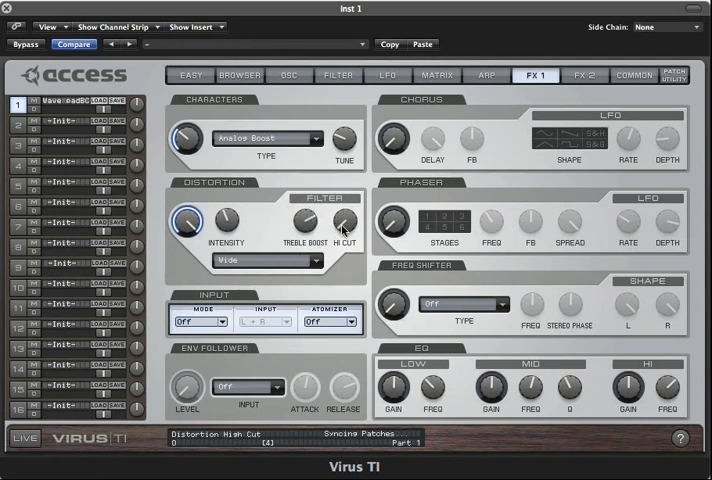
pyautogui.moveTo(342, 222); pyautogui.dragTo(342, 210)
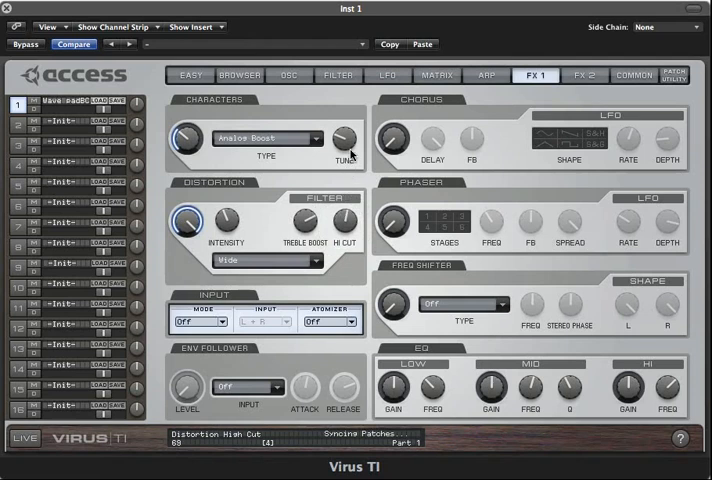
pyautogui.click(308, 222)
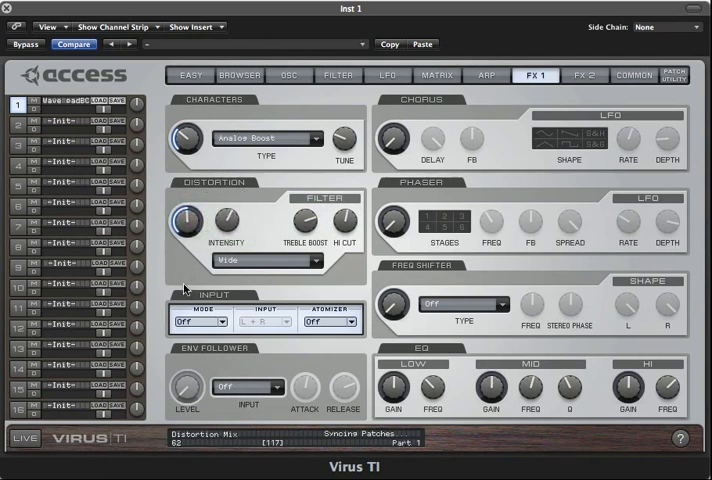
pyautogui.moveTo(190, 220); pyautogui.dragTo(190, 204)
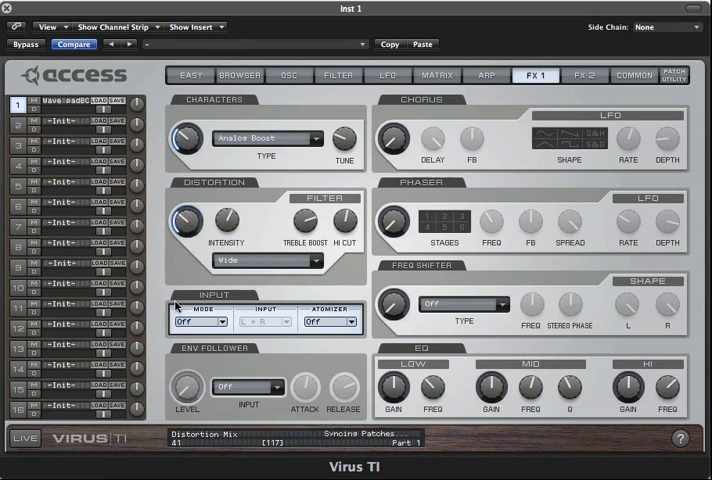
pyautogui.moveTo(186, 218); pyautogui.dragTo(186, 200)
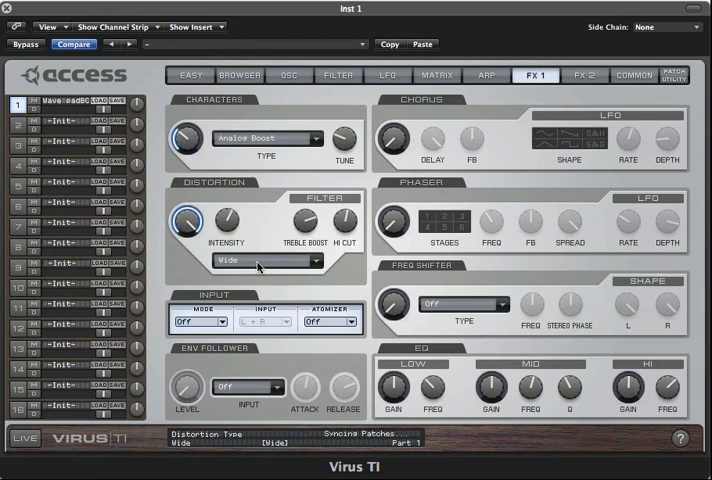
# - Switch the distortion to Bit Reducer and adjust its intensity and quality
pyautogui.click(264, 260)
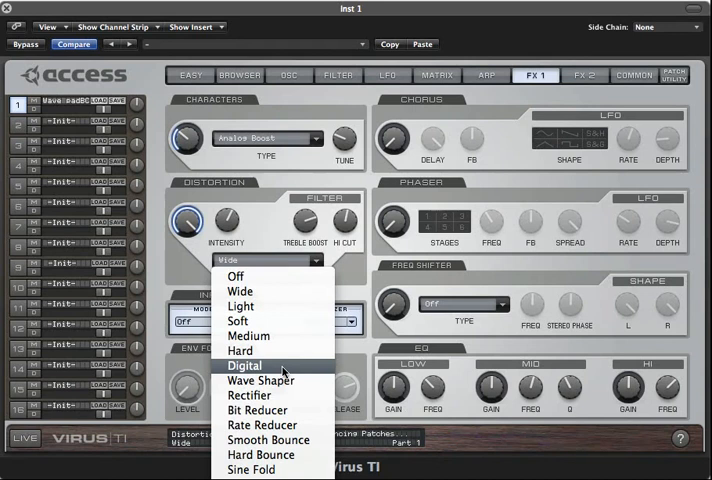
pyautogui.moveTo(262, 384)
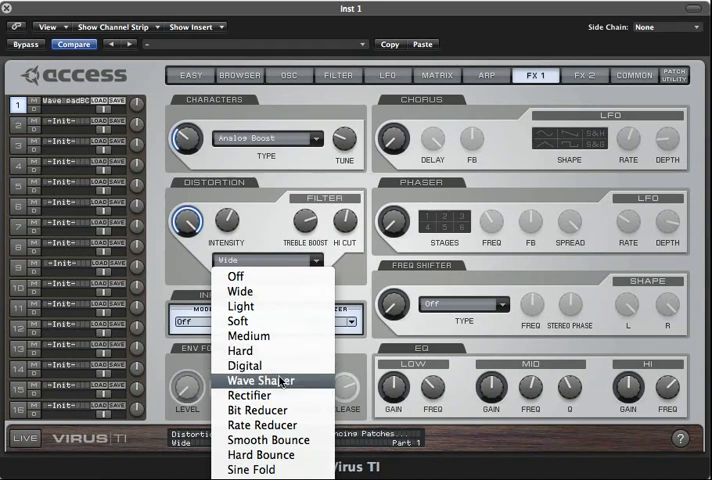
pyautogui.moveTo(256, 404)
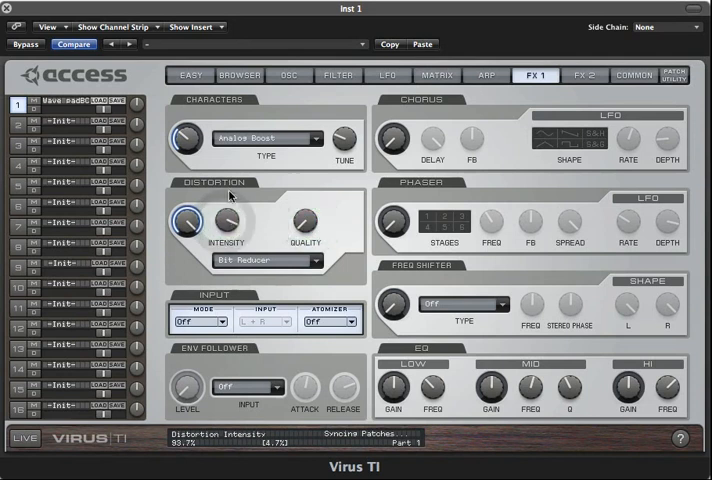
pyautogui.moveTo(226, 220); pyautogui.dragTo(226, 230)
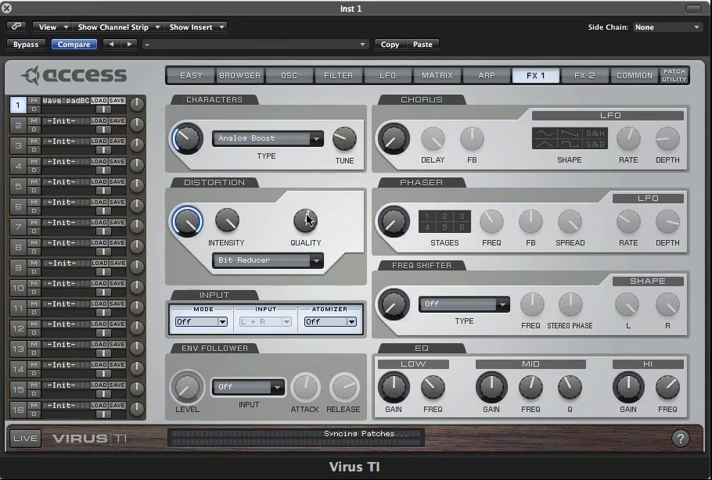
pyautogui.click(304, 224)
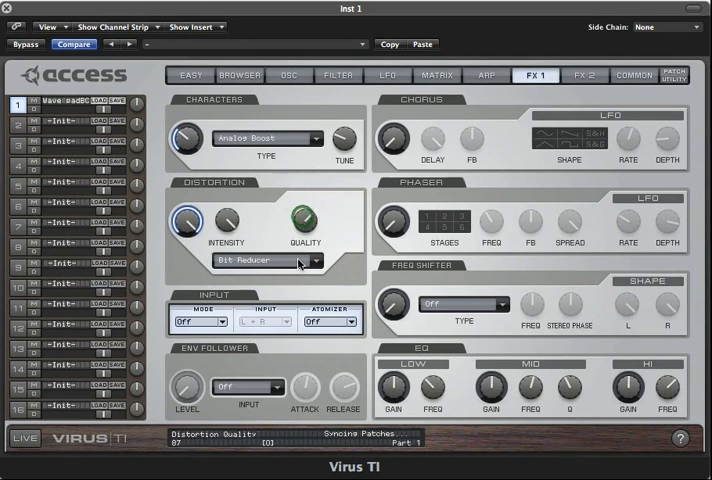
pyautogui.moveTo(296, 228); pyautogui.dragTo(296, 256)
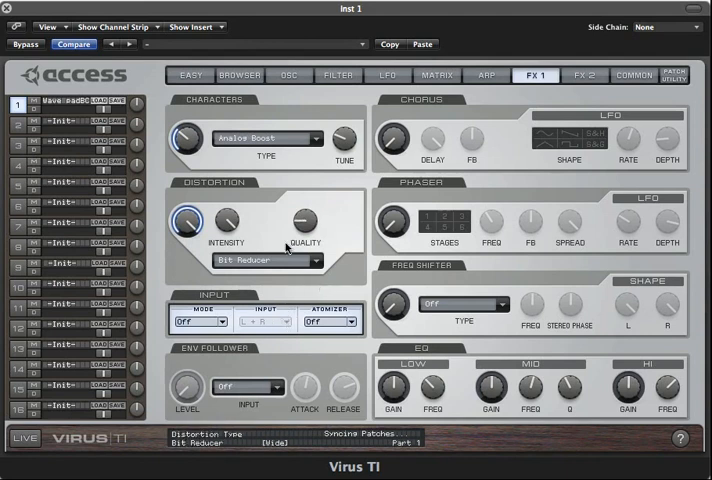
# - Switch the distortion to Rate Reducer and adjust its quality amount
pyautogui.click(268, 260)
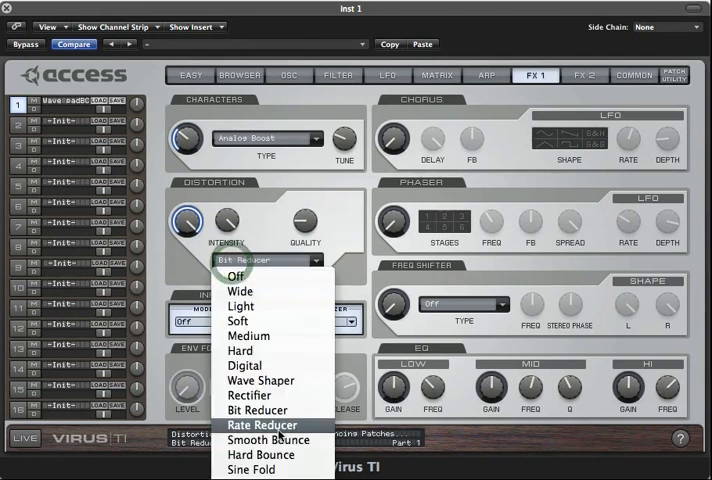
pyautogui.click(258, 426)
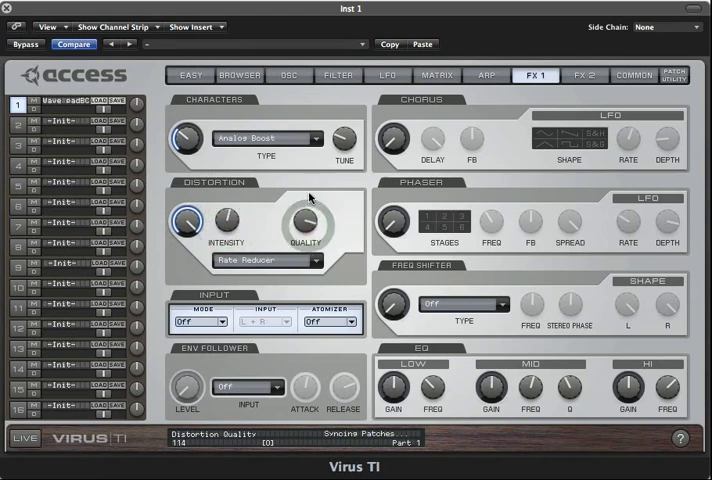
pyautogui.moveTo(302, 224); pyautogui.dragTo(302, 260)
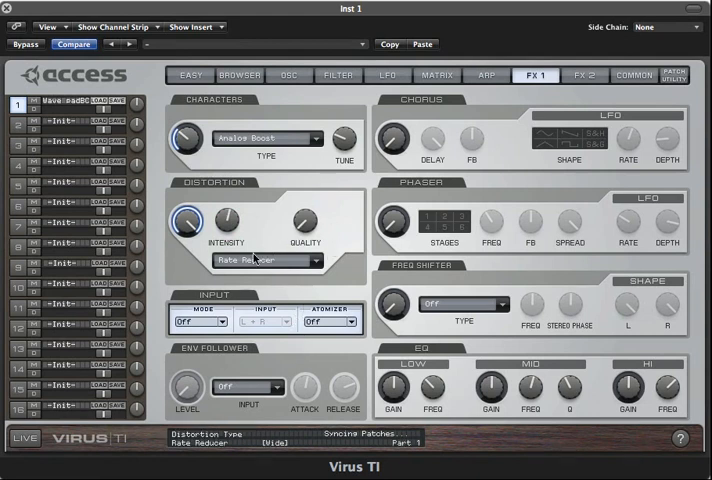
pyautogui.moveTo(248, 264)
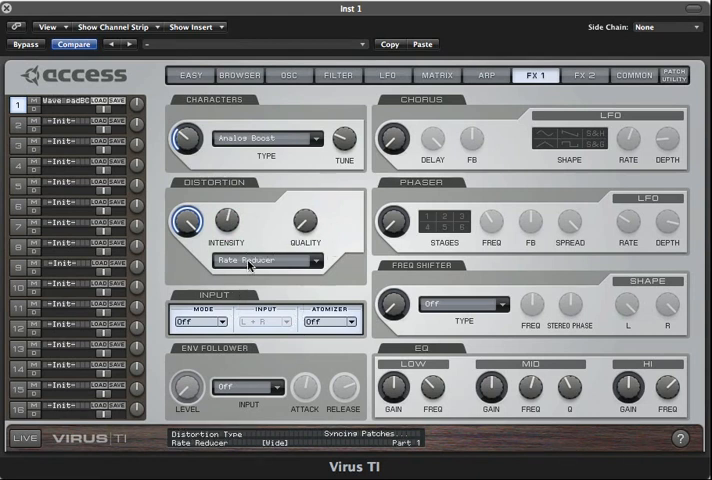
# - Set the distortion to Sawtooth Fold and tune its intensity and high cut
pyautogui.click(266, 260)
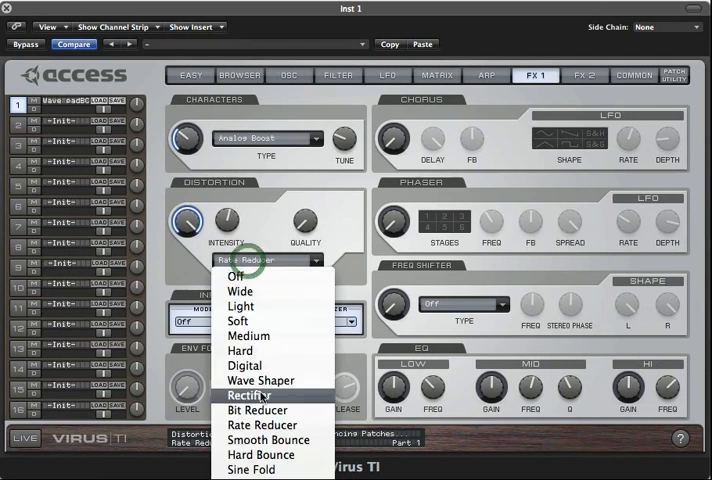
pyautogui.moveTo(248, 458)
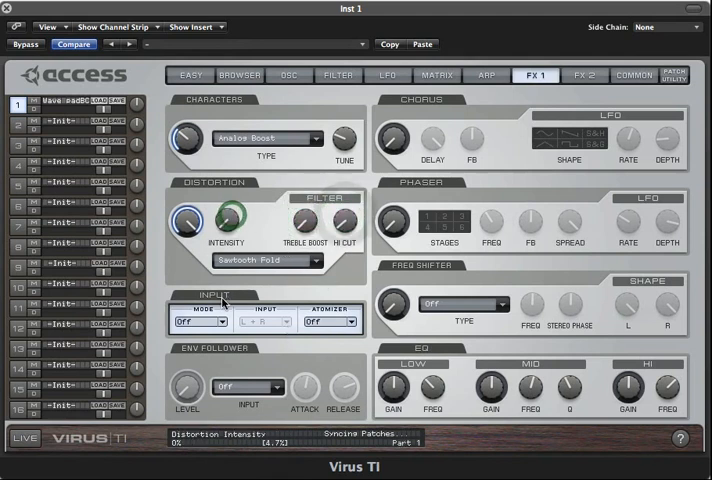
pyautogui.moveTo(222, 218); pyautogui.dragTo(222, 200)
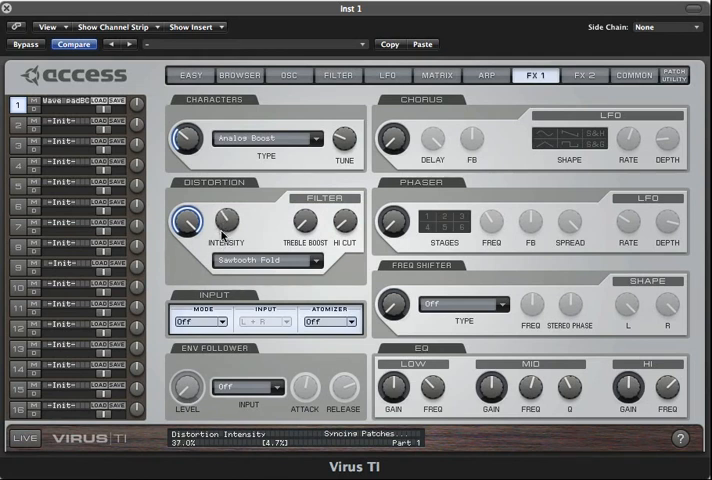
pyautogui.moveTo(224, 218); pyautogui.dragTo(224, 204)
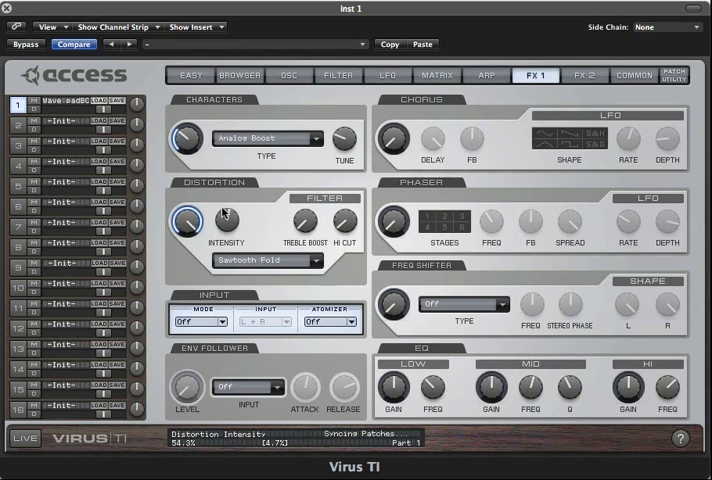
pyautogui.moveTo(226, 216); pyautogui.dragTo(226, 240)
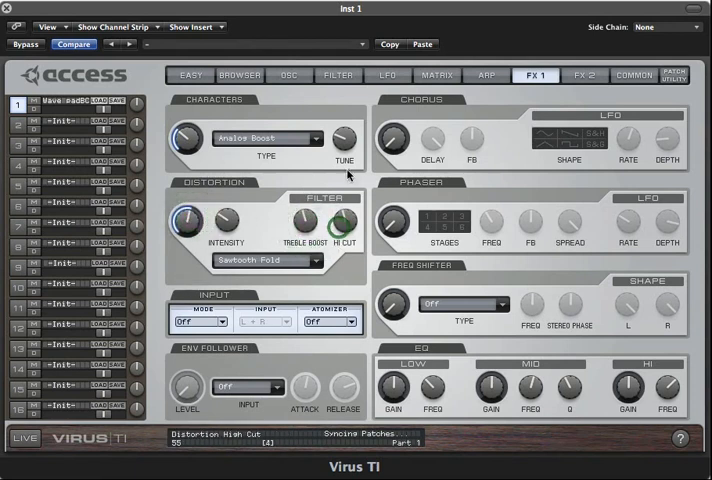
pyautogui.moveTo(226, 218); pyautogui.dragTo(226, 210)
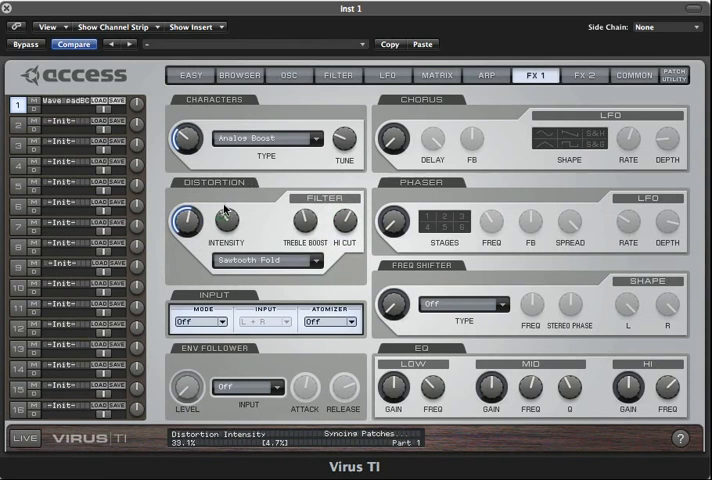
pyautogui.moveTo(222, 218); pyautogui.dragTo(218, 232)
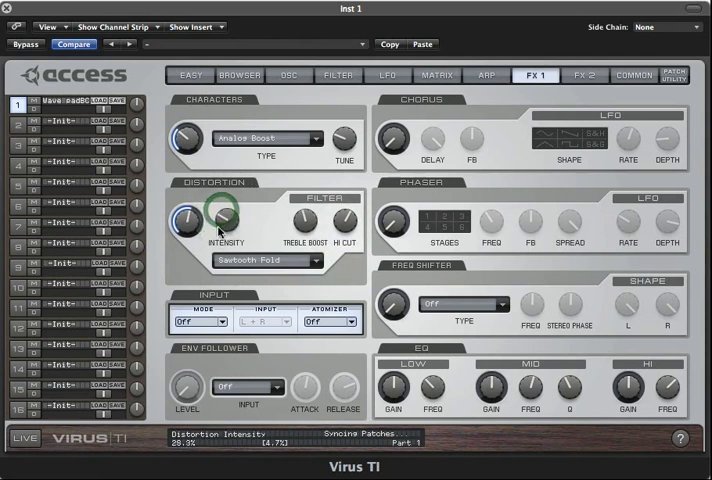